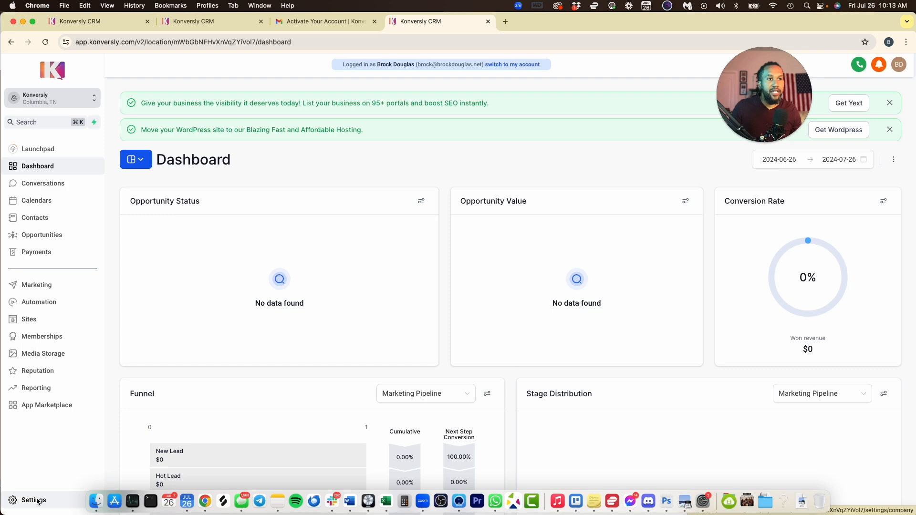
# - Reach My Profile's Calendar Settings and refresh so the section loads with no calendars connected
pyautogui.click(33, 500)
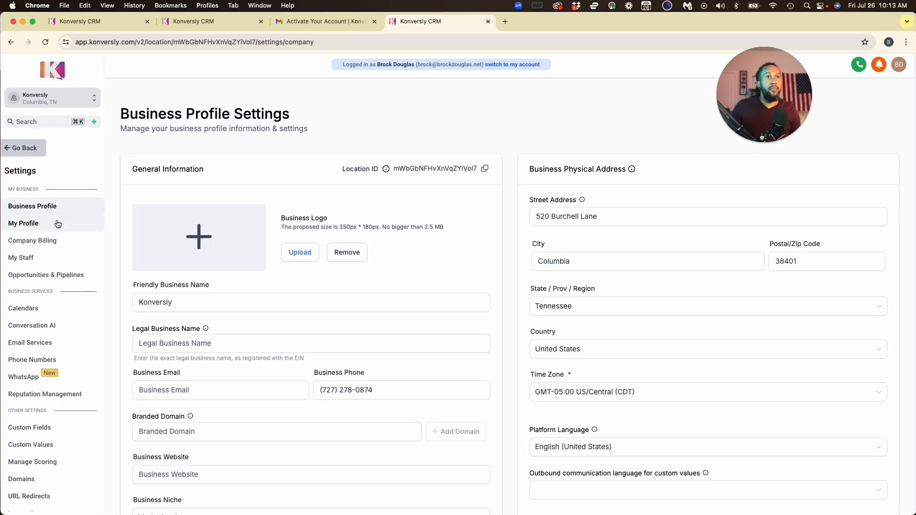
pyautogui.click(23, 223)
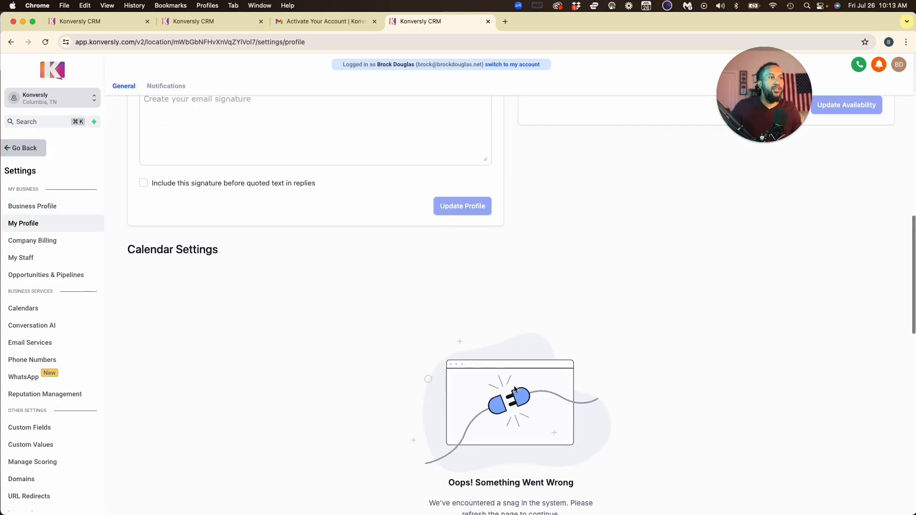
pyautogui.scroll(-3)
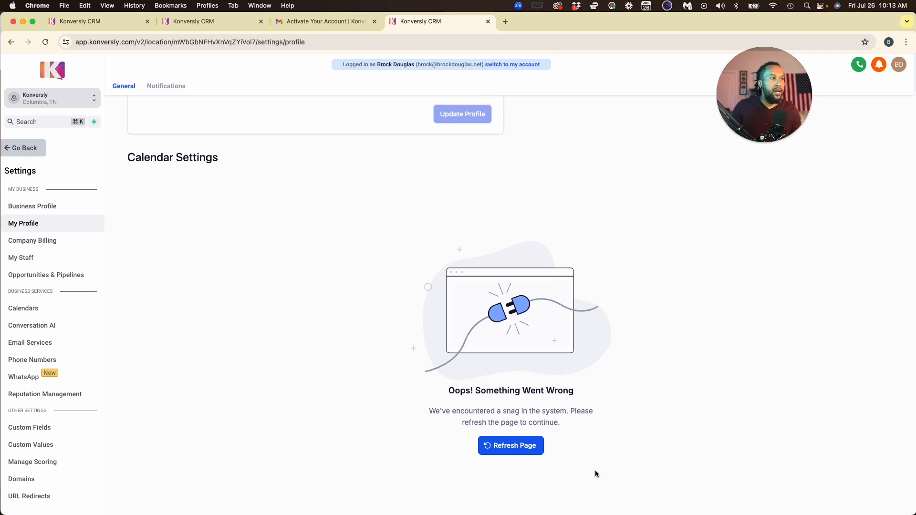
pyautogui.click(509, 445)
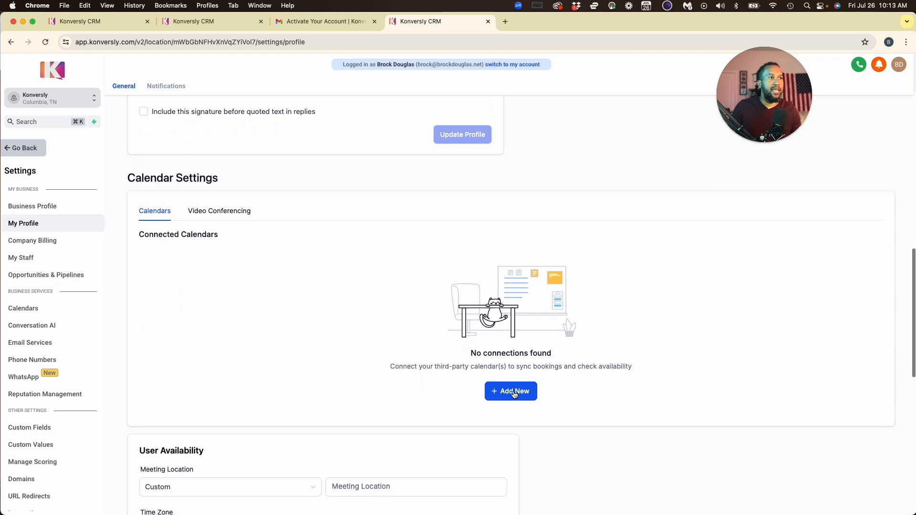
# - Add a new connected calendar and begin the Calendly connection
pyautogui.click(509, 391)
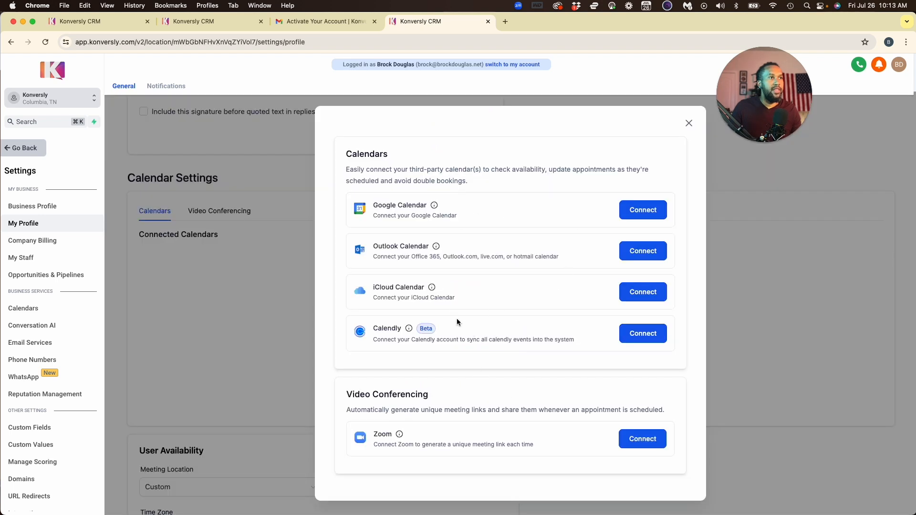
pyautogui.click(409, 329)
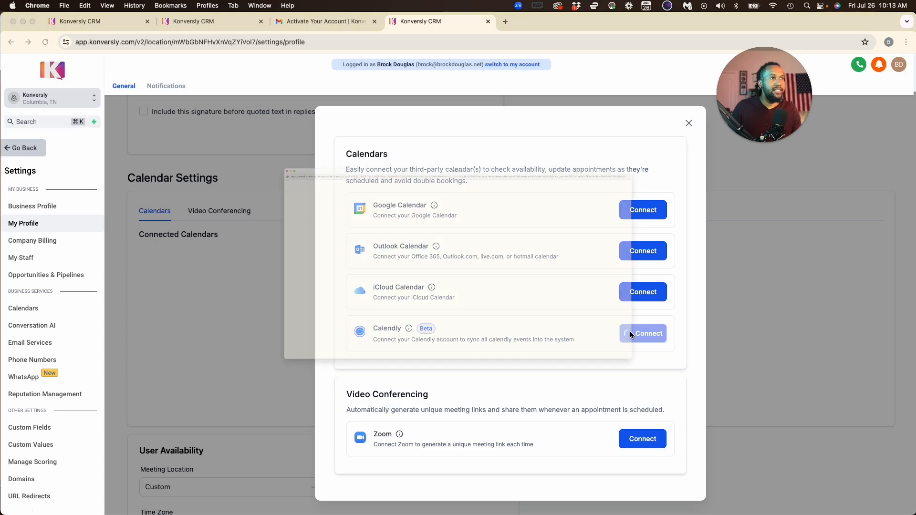
pyautogui.click(643, 334)
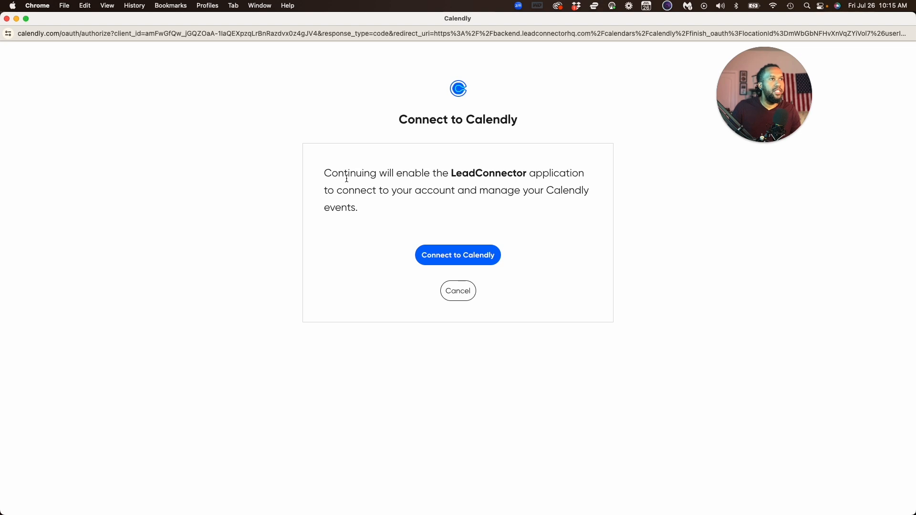
pyautogui.moveTo(352, 261)
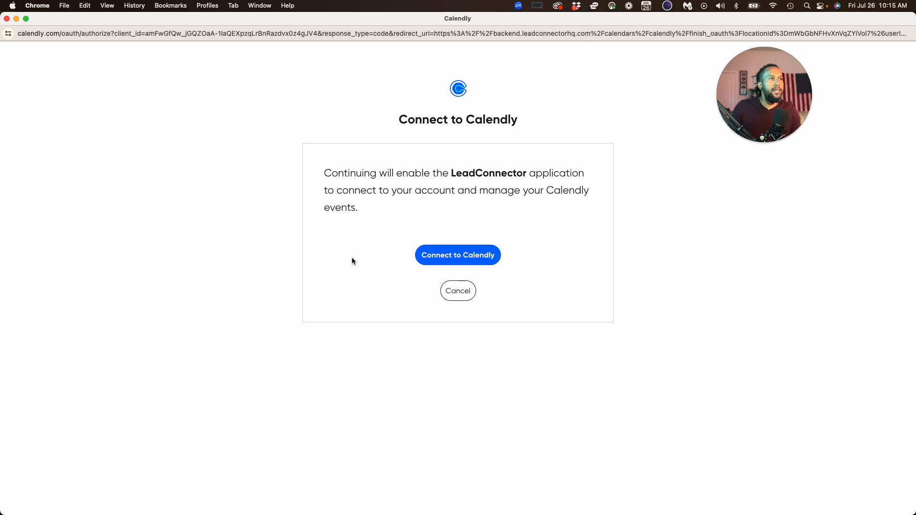
# - Approve LeadConnector's access on the Calendly authorization page
pyautogui.click(457, 255)
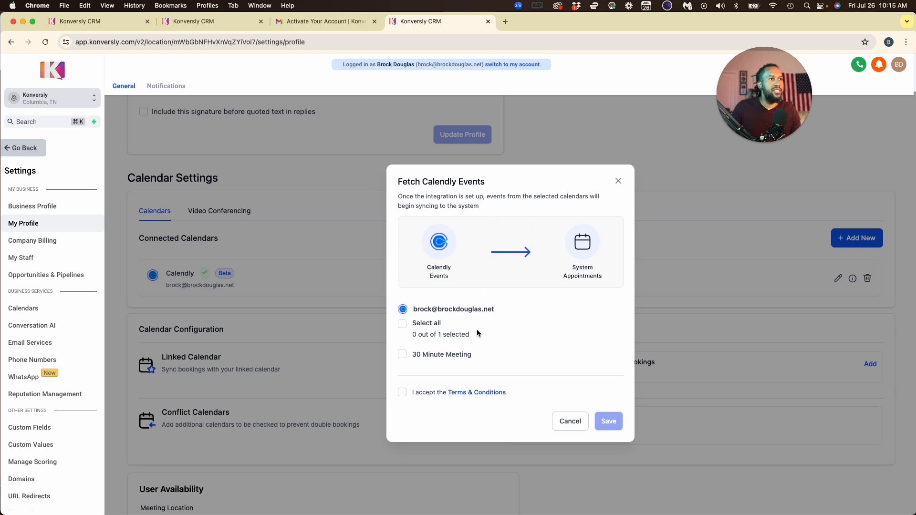
# - Select all Calendly event types, accept the Terms & Conditions and save the sync
pyautogui.click(403, 323)
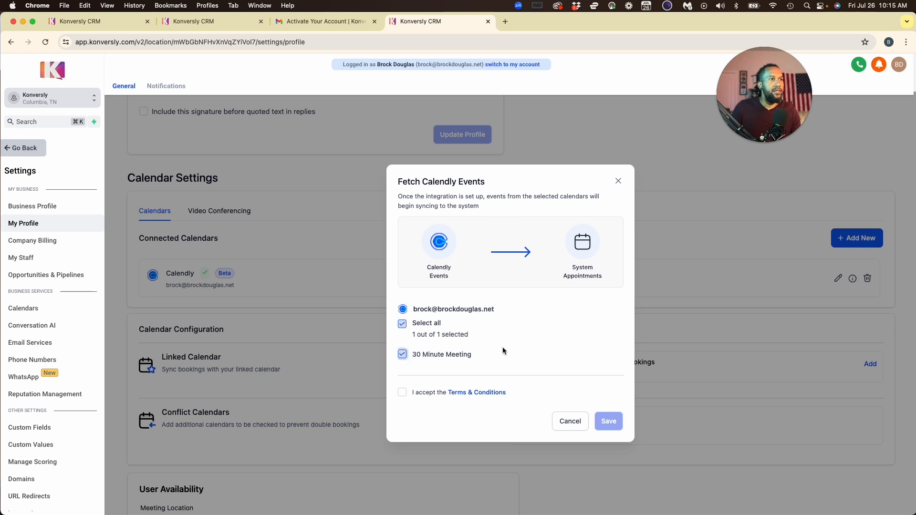
pyautogui.click(402, 392)
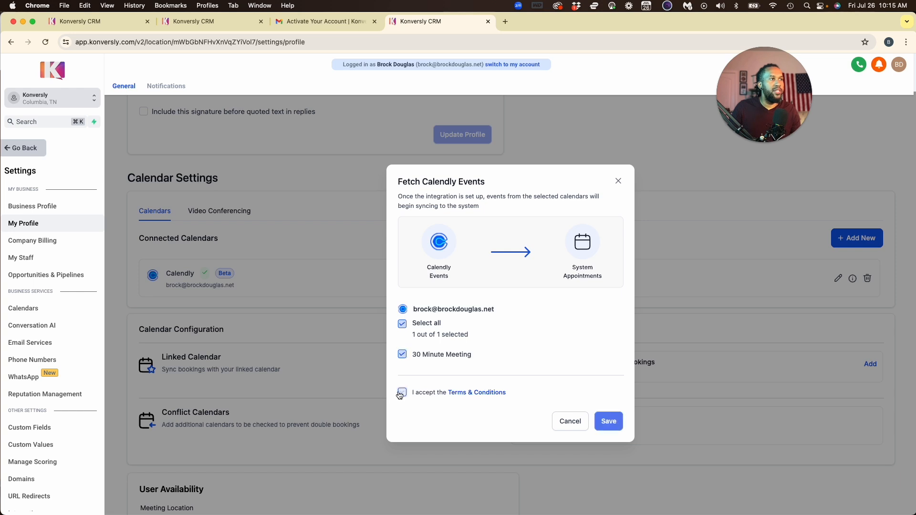
pyautogui.click(608, 421)
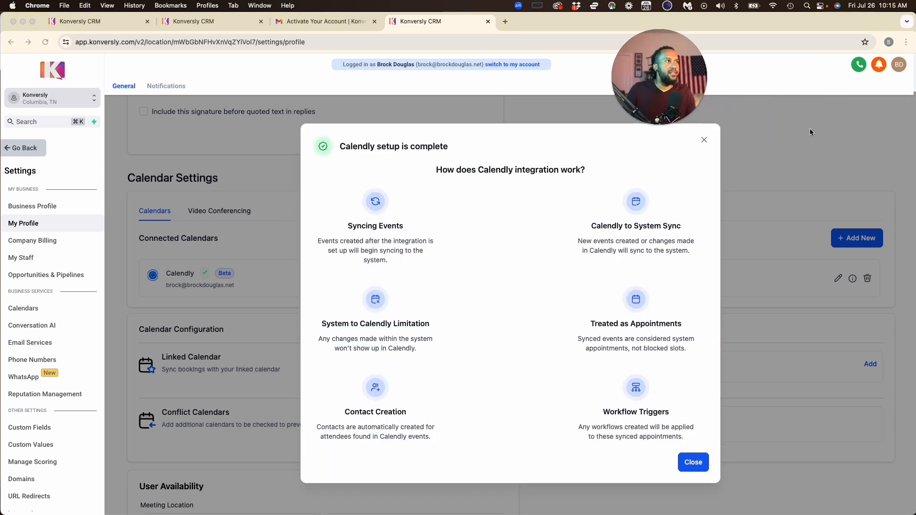
pyautogui.moveTo(473, 293)
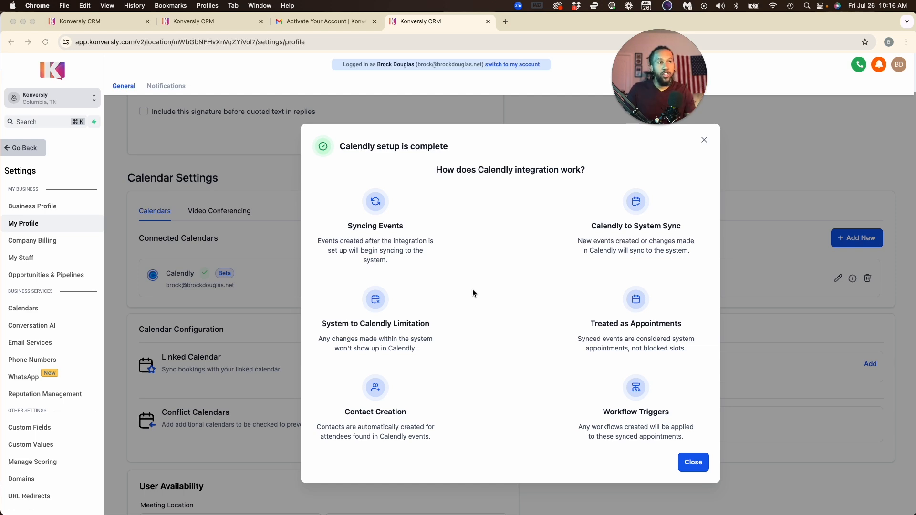
pyautogui.moveTo(456, 347)
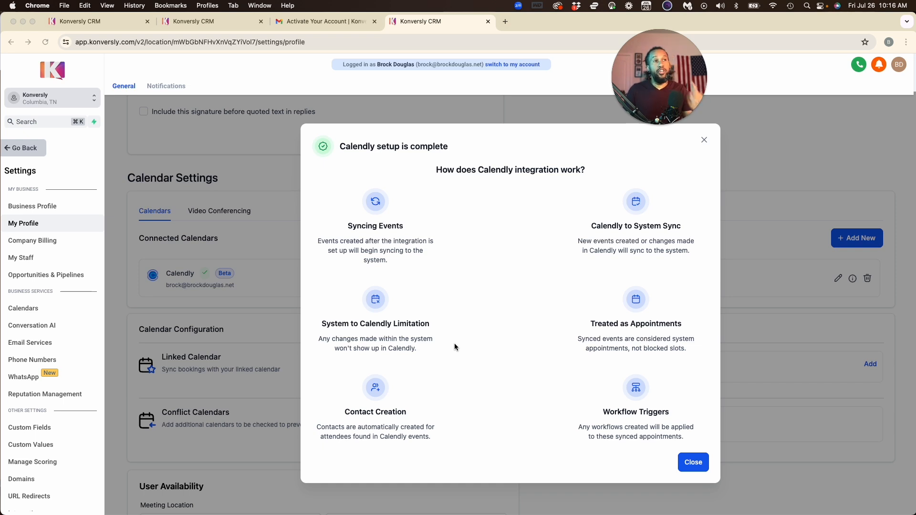
pyautogui.moveTo(632, 272)
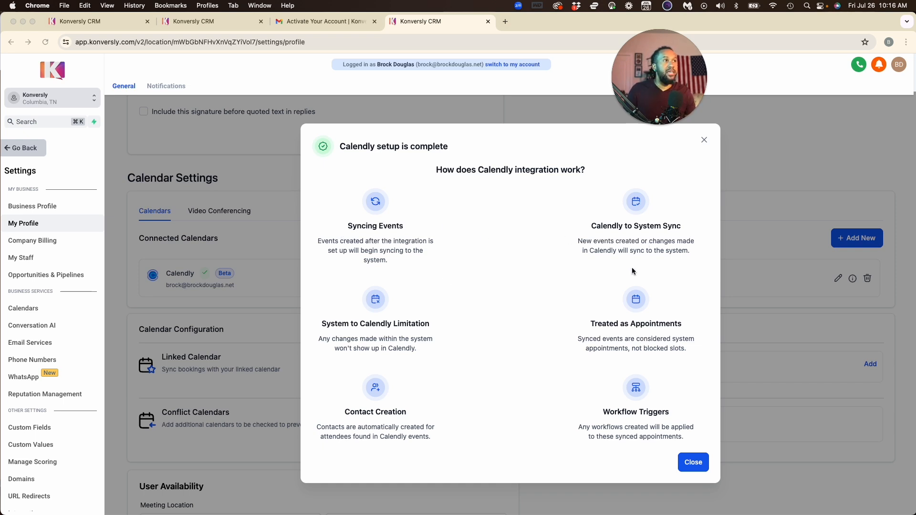
pyautogui.moveTo(585, 404)
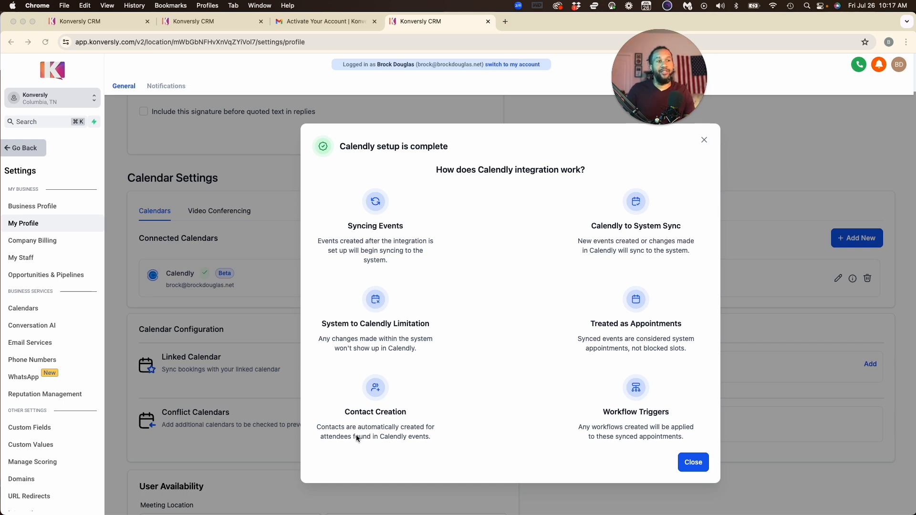
# - Close the Calendly setup complete summary
pyautogui.click(694, 462)
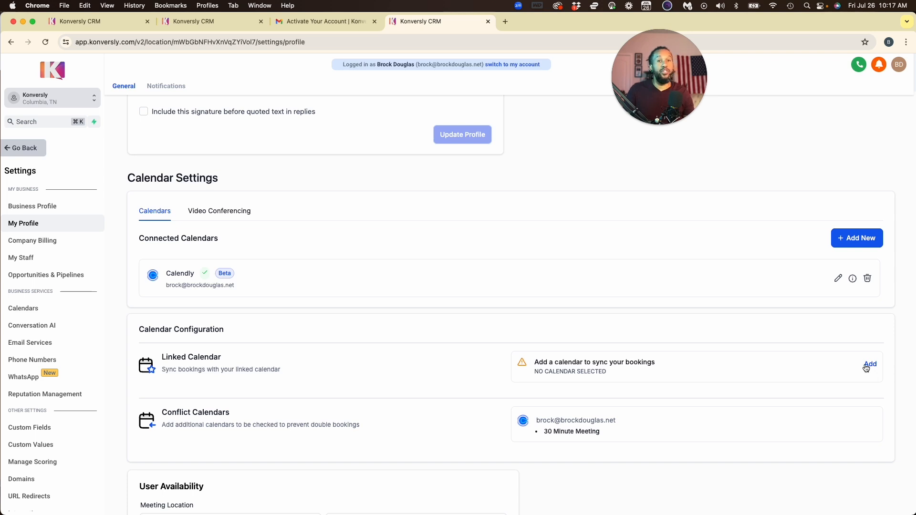
# - Start adding another calendar connection, landing on the Integrations page
pyautogui.click(870, 364)
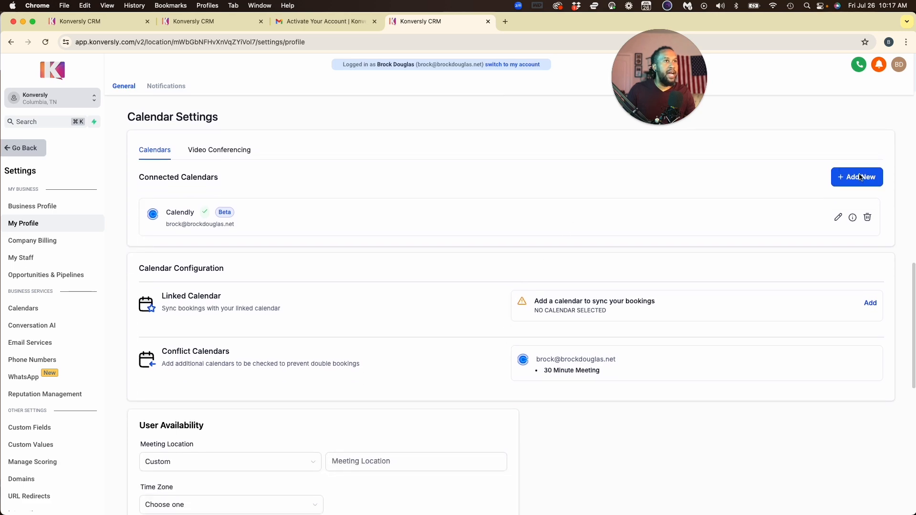
pyautogui.click(857, 178)
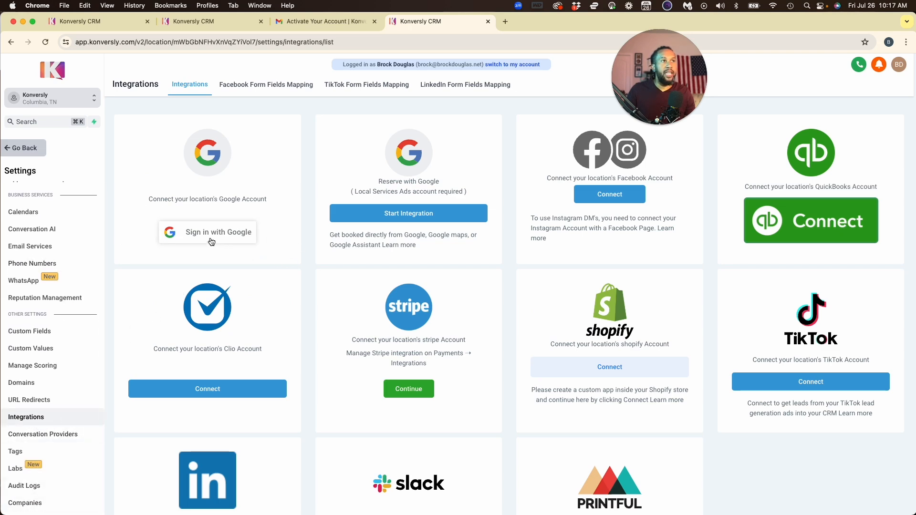
# - Sign in with Google for the location, then return to My Profile showing Google Calendar connected
pyautogui.click(217, 232)
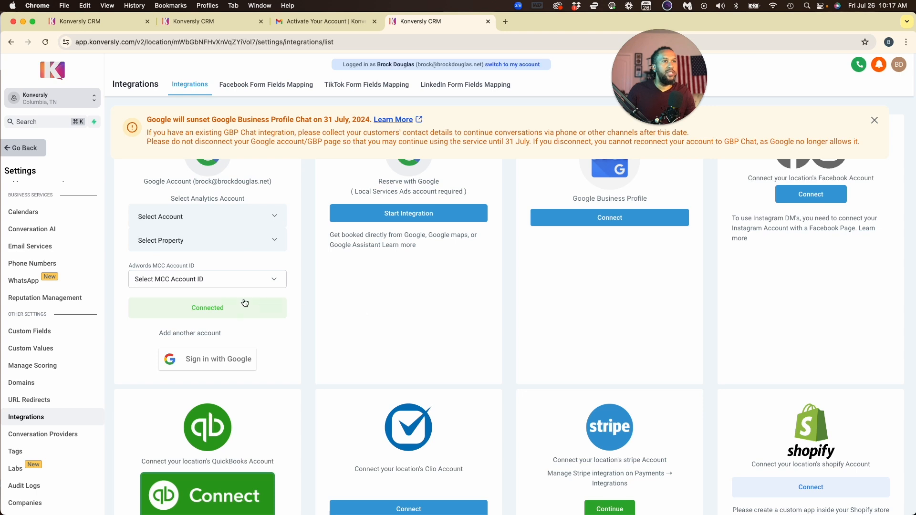
pyautogui.moveTo(206, 184)
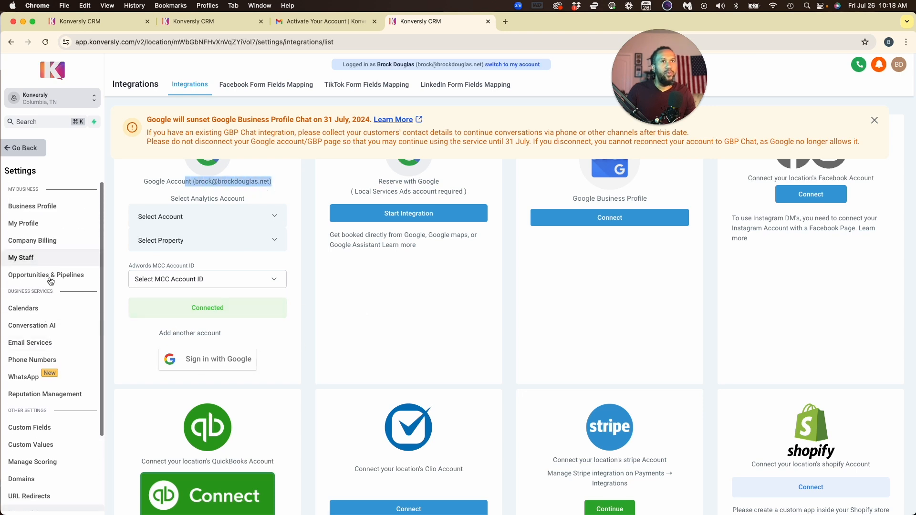
pyautogui.click(23, 224)
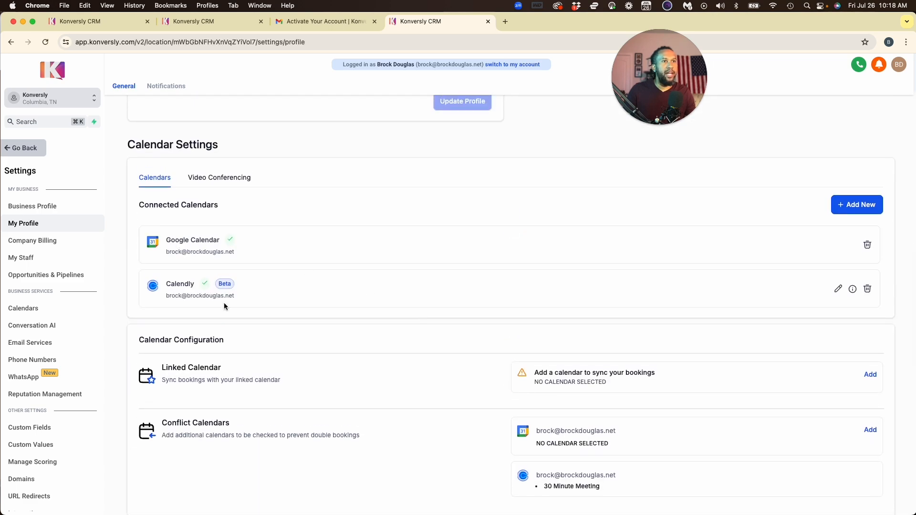
# - Begin adding a Linked Calendar under Calendar Configuration, with the Google account selected
pyautogui.scroll(-3)
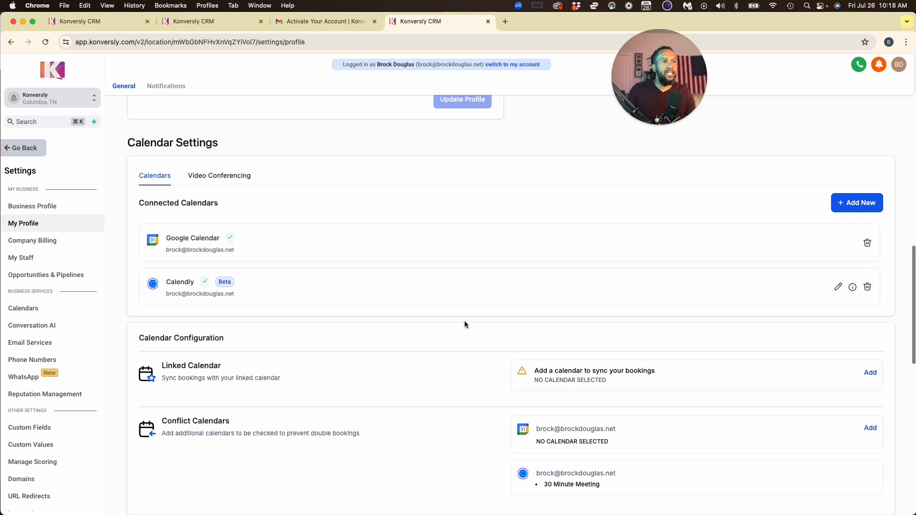
pyautogui.scroll(-3)
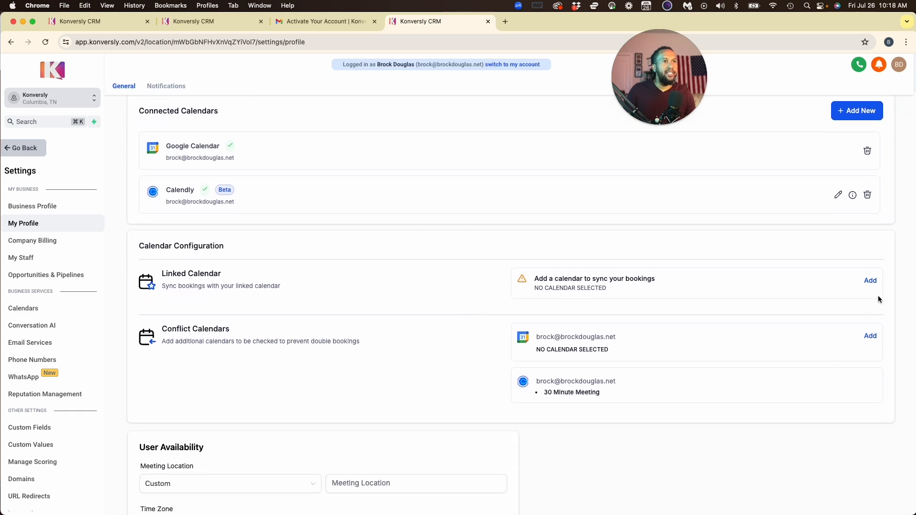
pyautogui.click(871, 280)
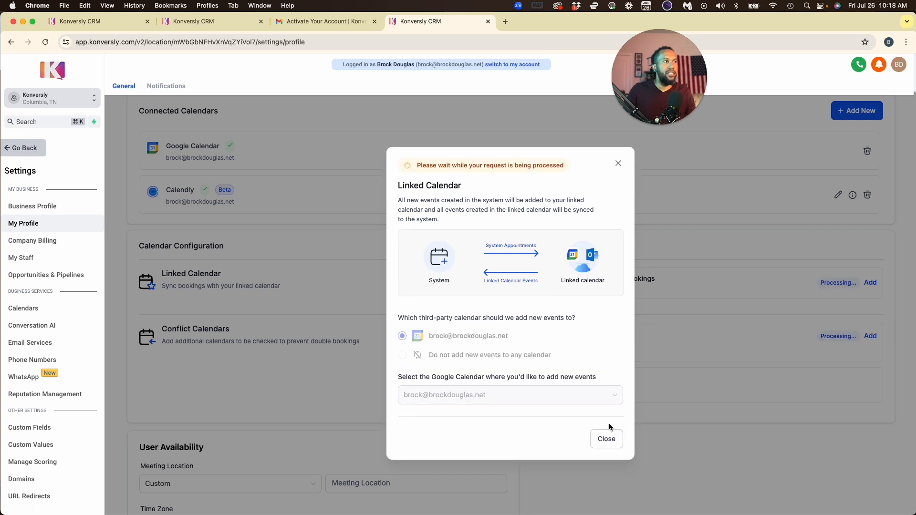
# - Keep the Google account as linked calendar and close the Linked Calendar window
pyautogui.click(606, 440)
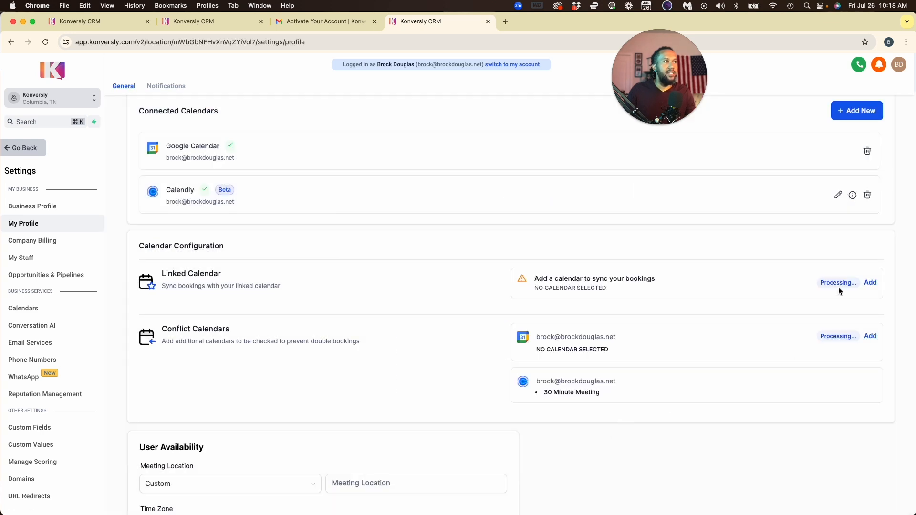
pyautogui.moveTo(616, 344)
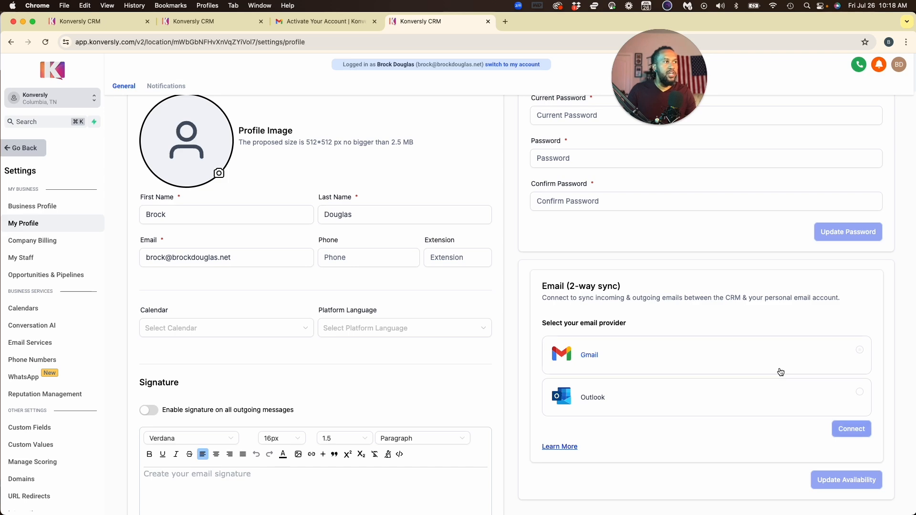
# - Scroll to the Email (2-way sync) section to pick Gmail as the provider
pyautogui.scroll(-3)
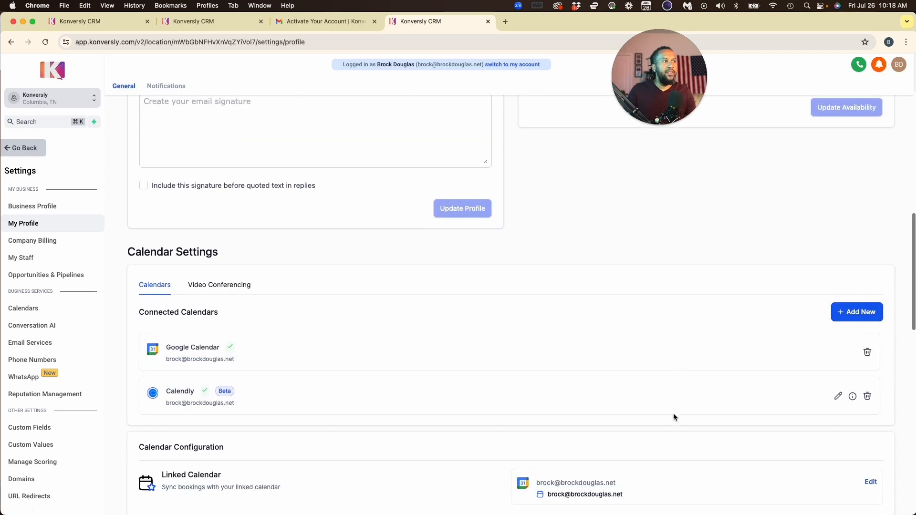
pyautogui.scroll(-3)
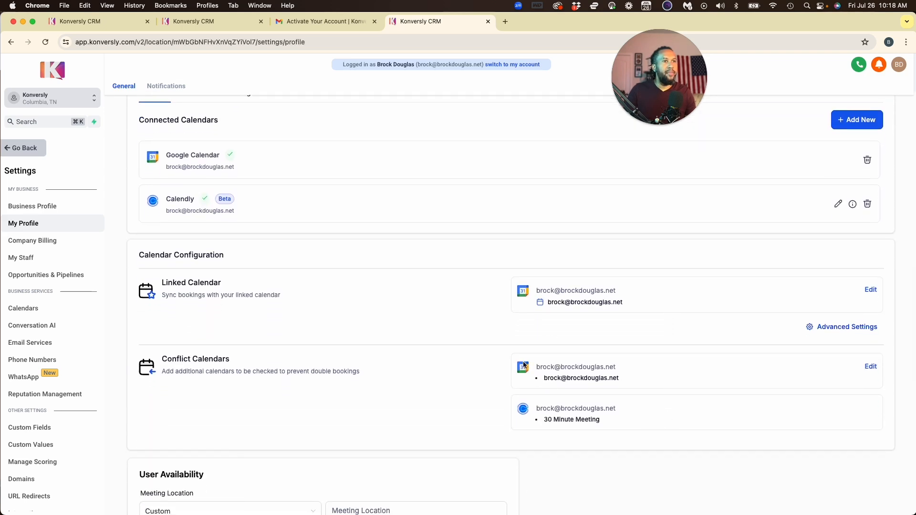
pyautogui.scroll(3)
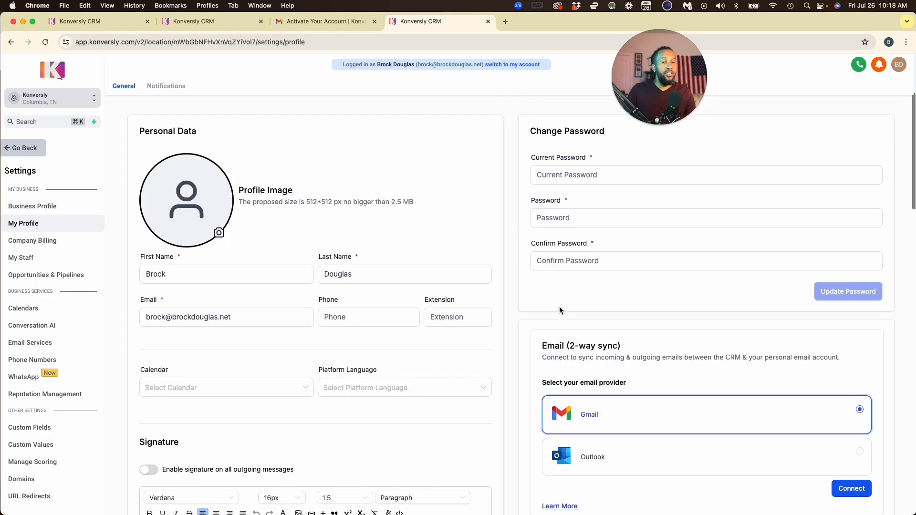
pyautogui.moveTo(501, 303)
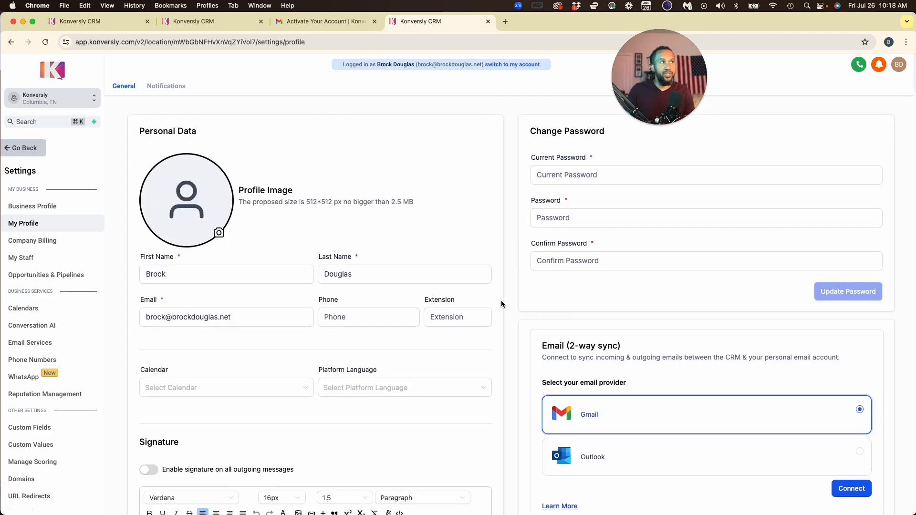